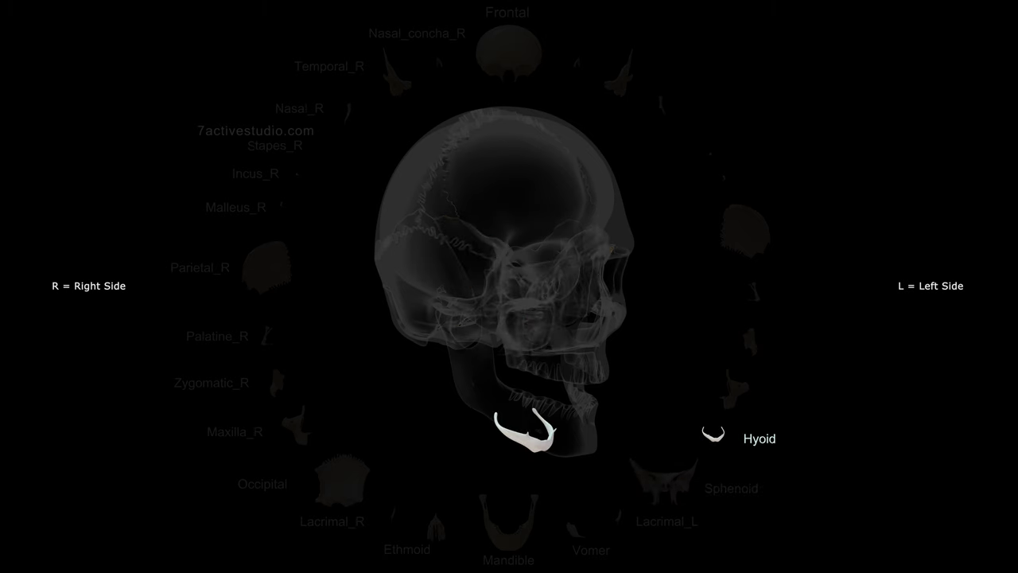
left_click(728, 389)
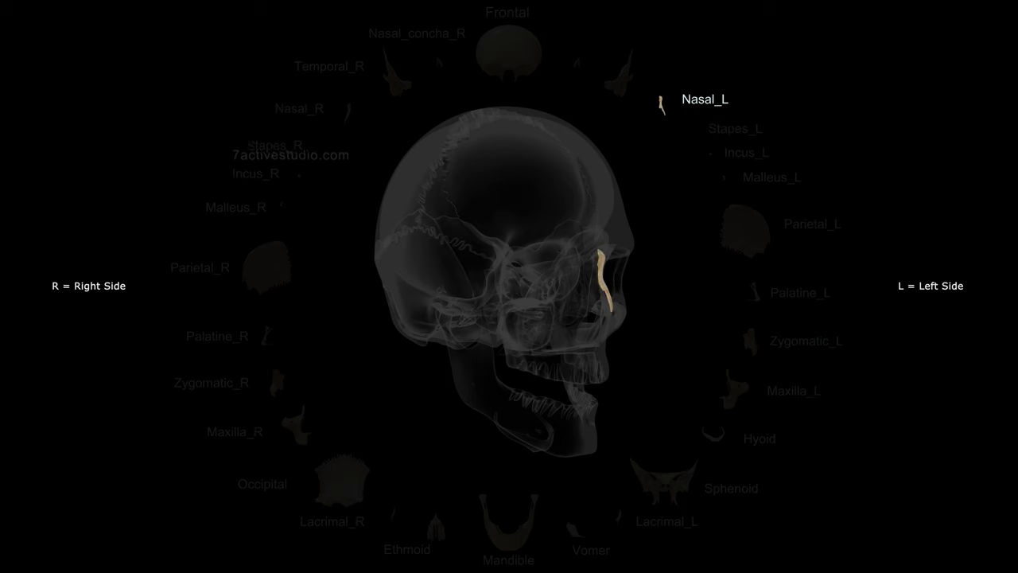
left_click(616, 84)
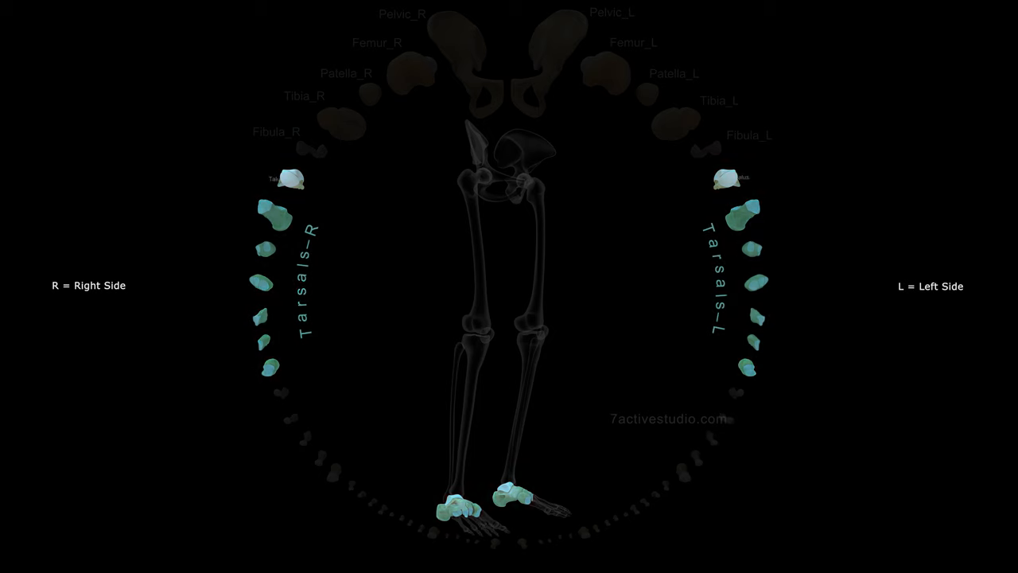
left_click(295, 178)
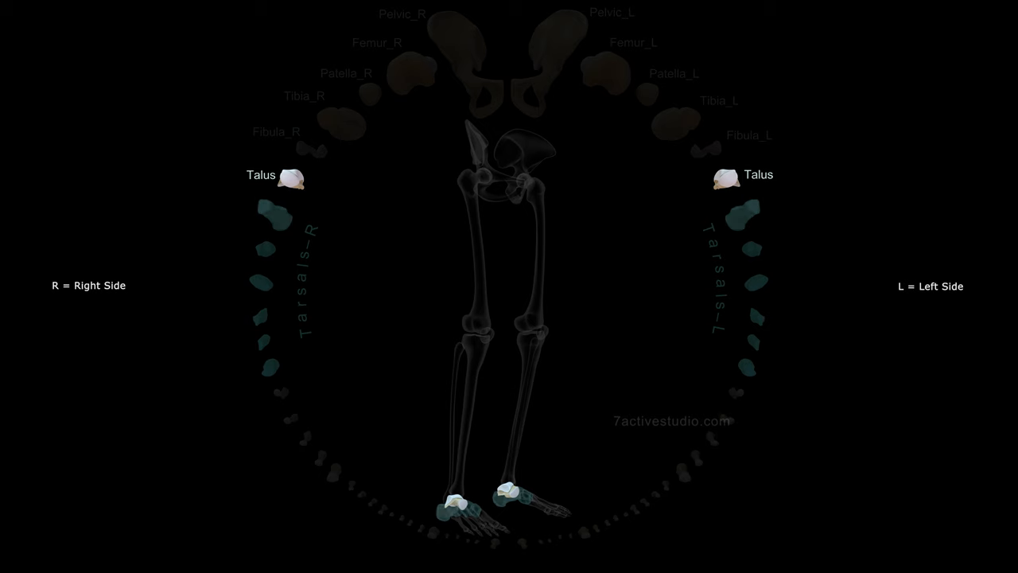